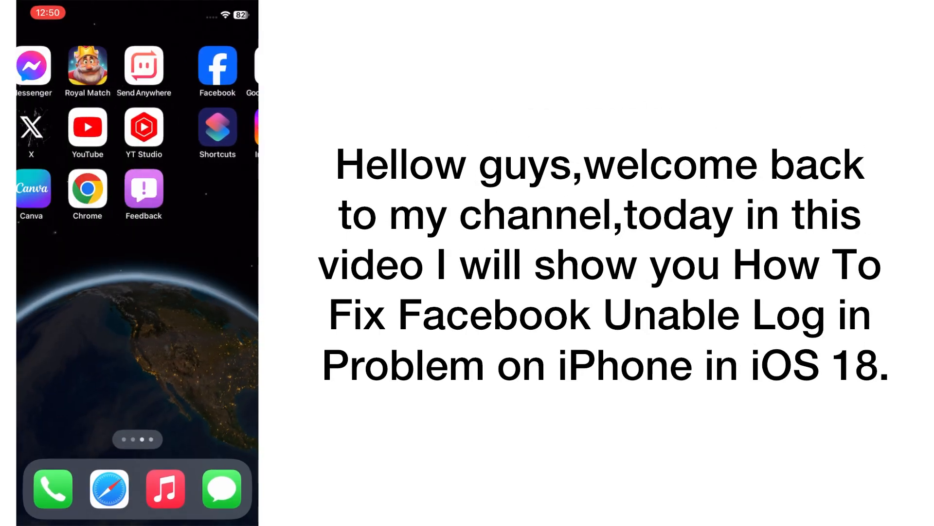
Swipe to the home screen page that holds the Settings app
scroll(left, 3)
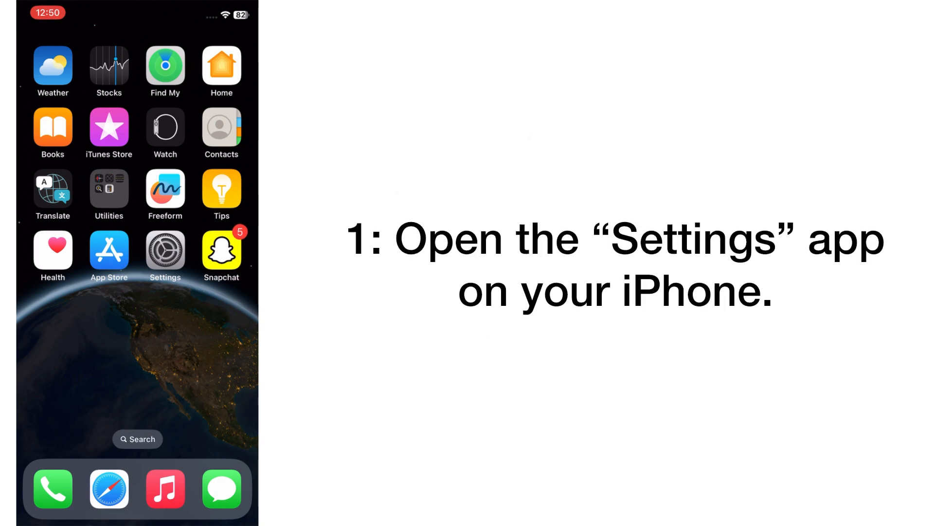
In Settings, turn Airplane Mode on, then back off a few seconds later
click(165, 249)
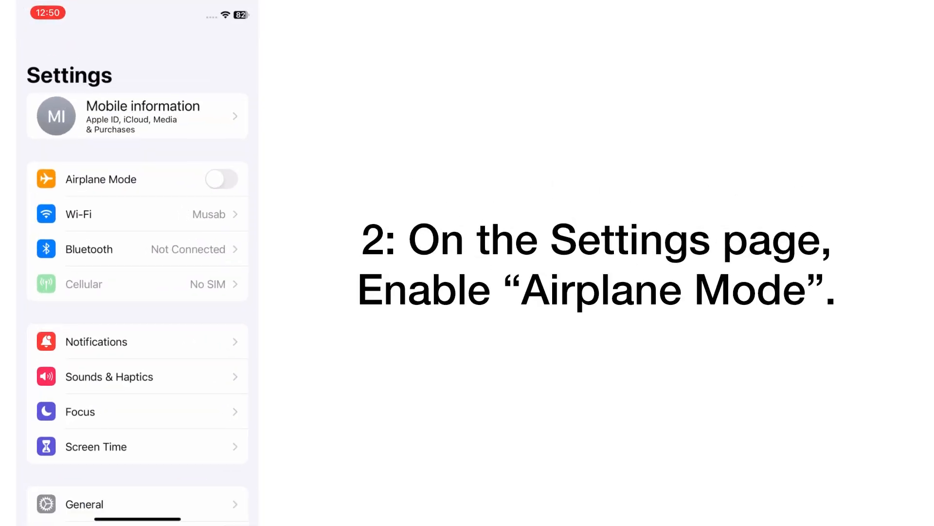
click(221, 179)
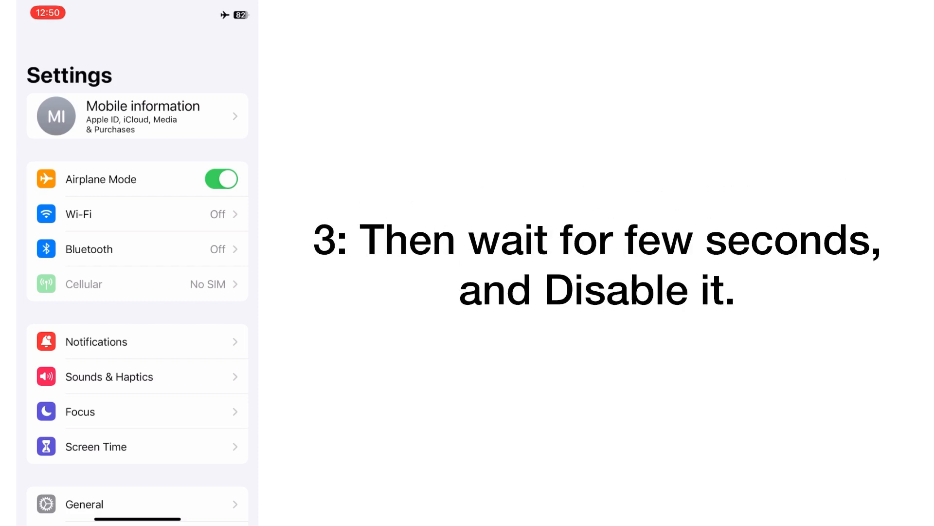
click(221, 179)
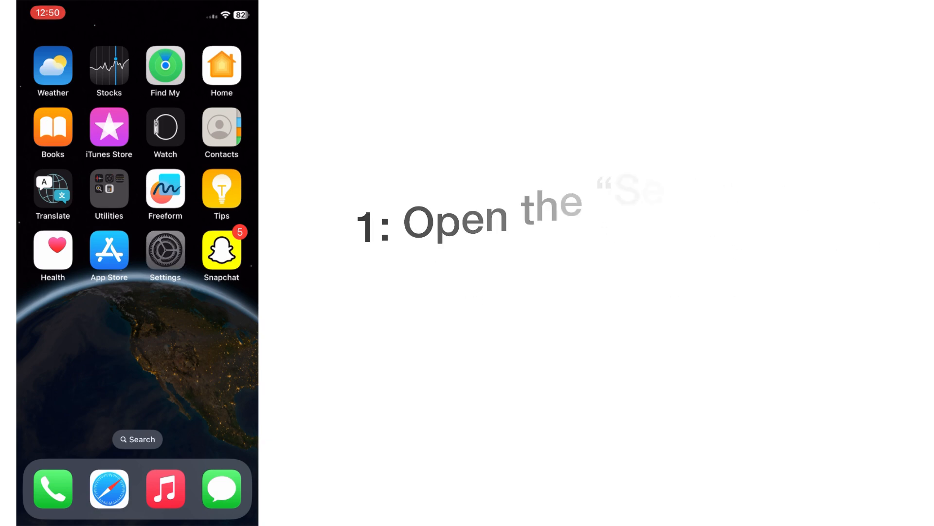
click(166, 248)
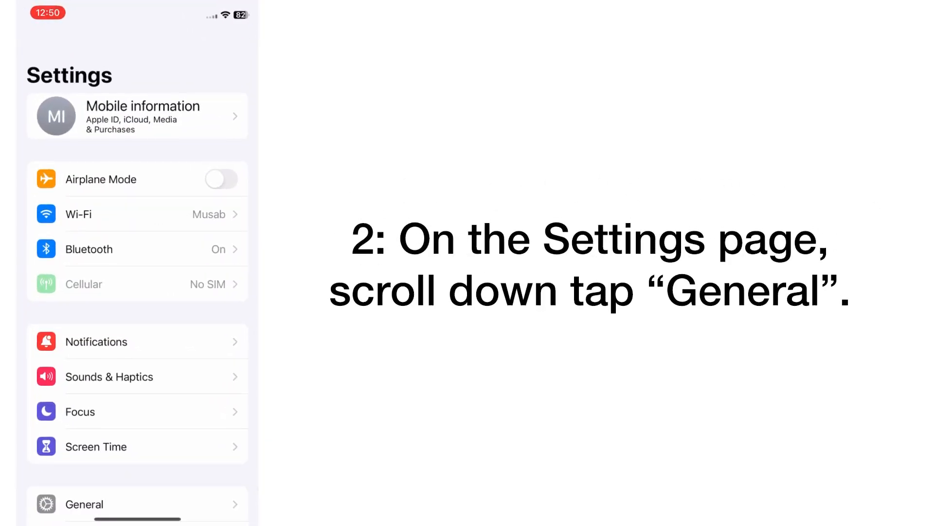
scroll(down, 3)
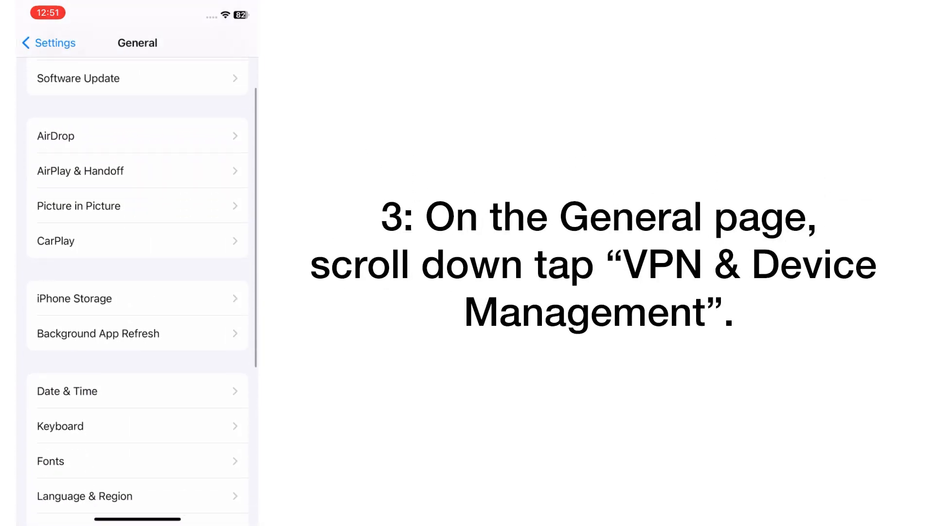
scroll(down, 3)
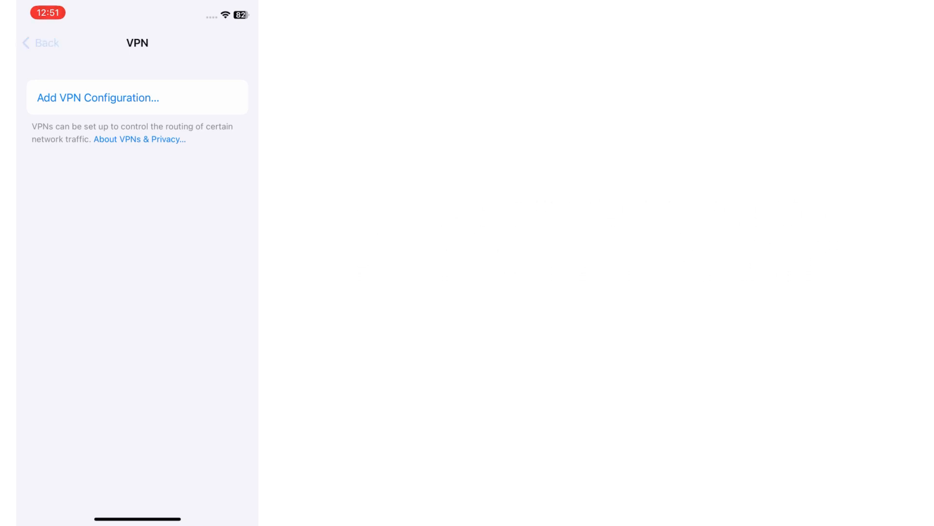
click(40, 42)
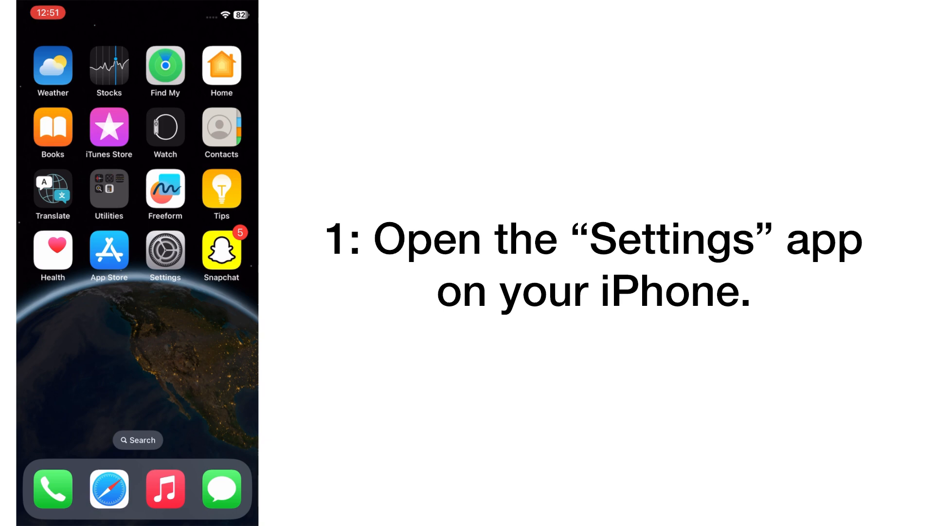
Choose Reset Network Settings under Transfer or Reset iPhone so the passcode prompt appears
click(166, 249)
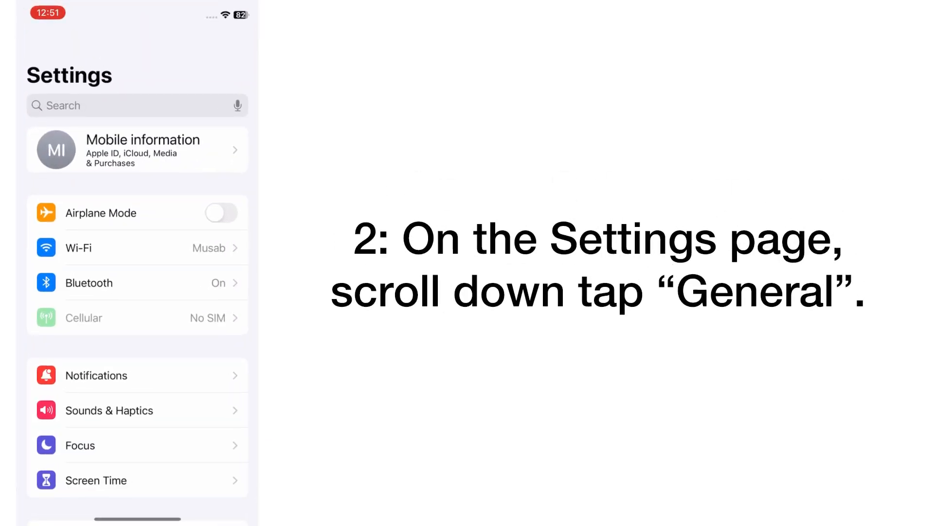
scroll(down, 3)
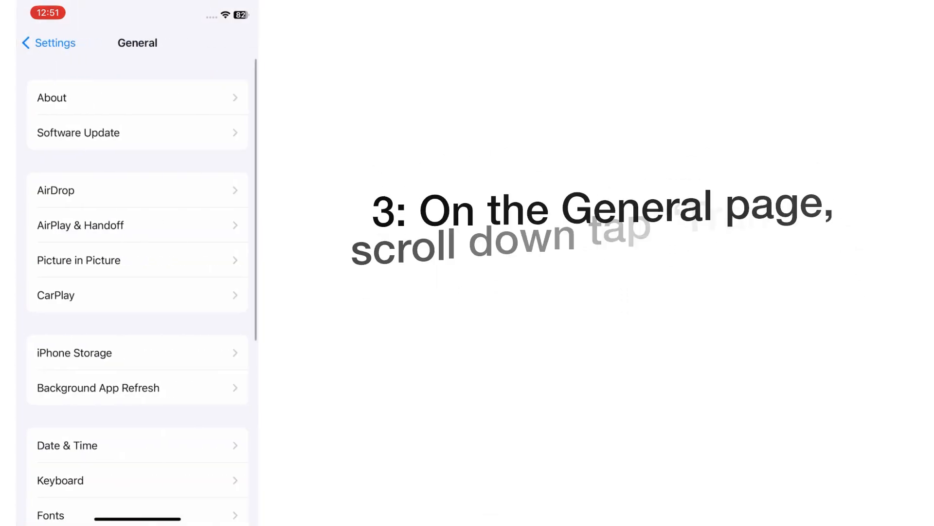
scroll(down, 3)
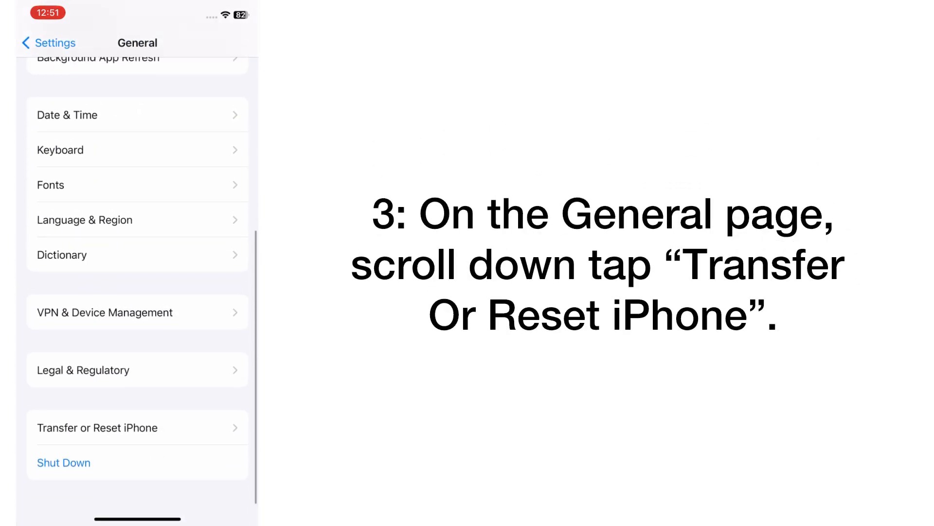
click(97, 427)
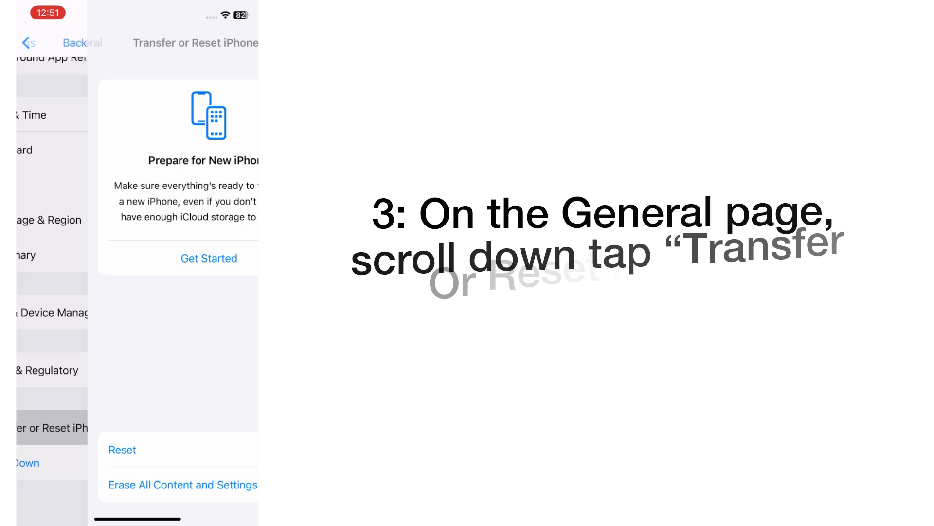
click(137, 449)
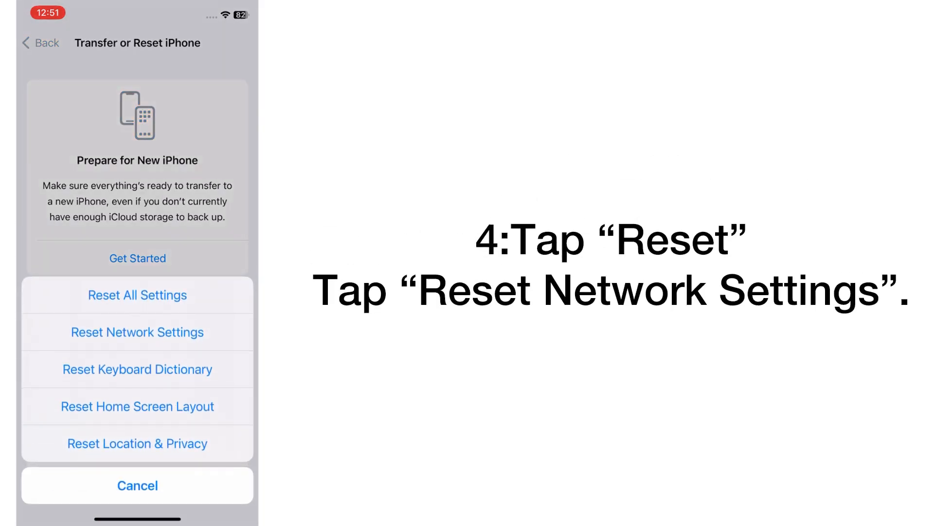
click(137, 332)
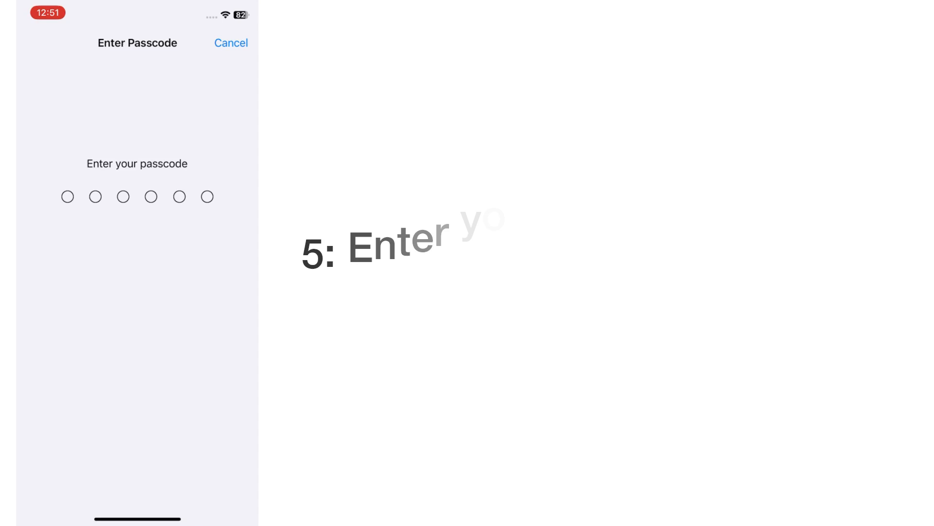